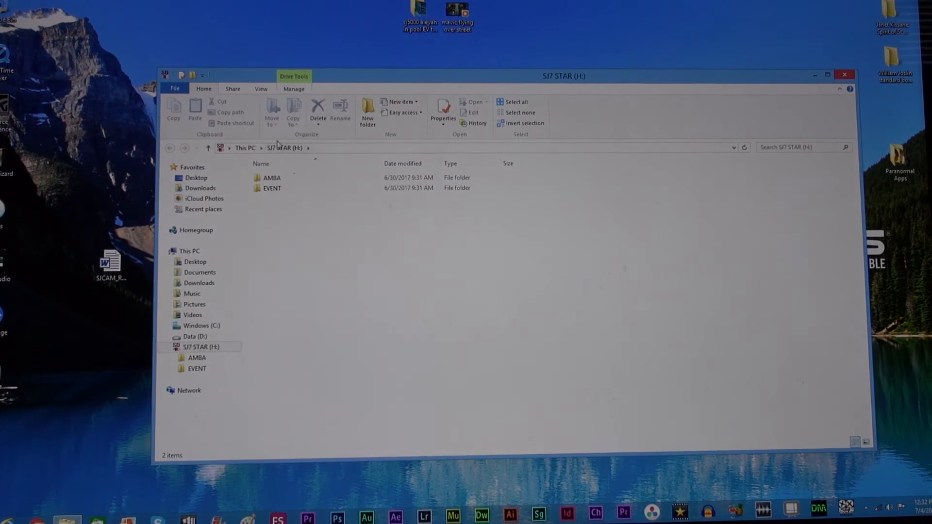
Browse into AMBA > 170704000 on the SJ7 STAR drive and show files as large icons
double_click(269, 178)
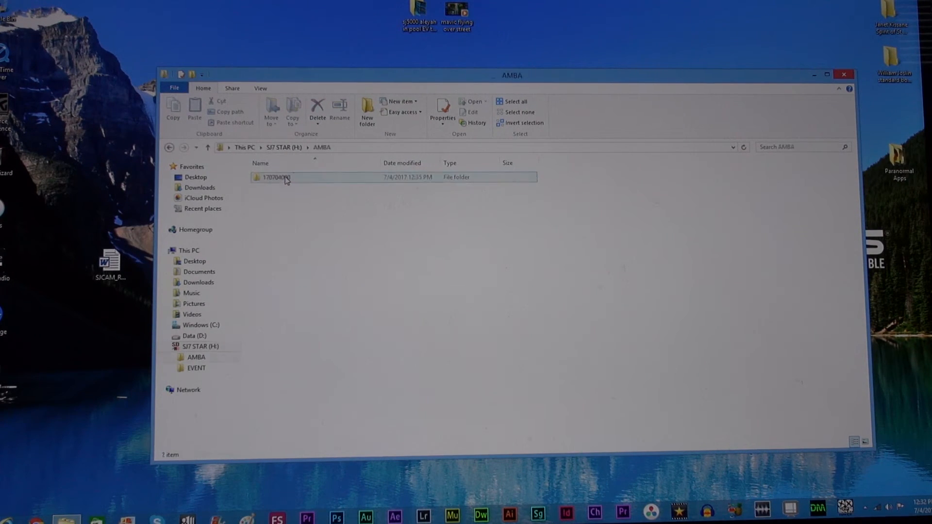
double_click(274, 178)
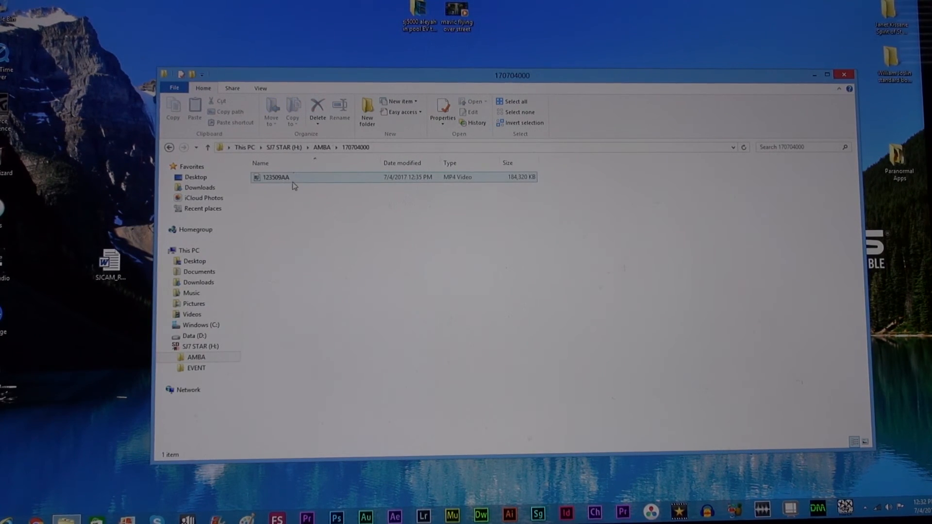
click(260, 88)
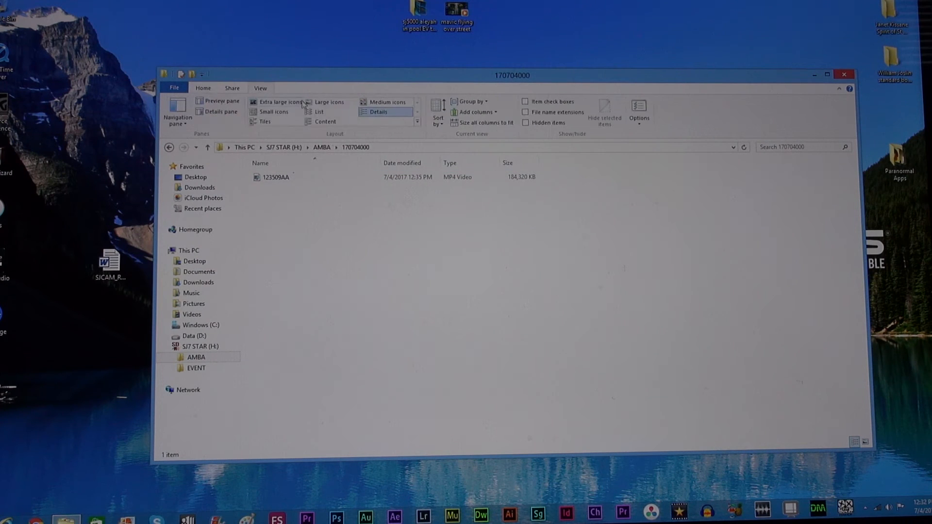
click(329, 102)
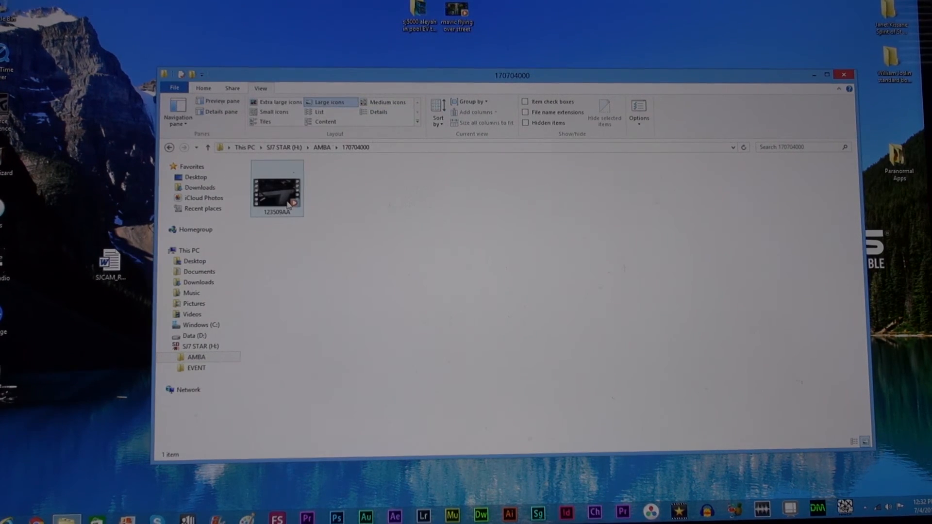
Bring up the Properties of the 123509AA video from its context menu
right_click(277, 192)
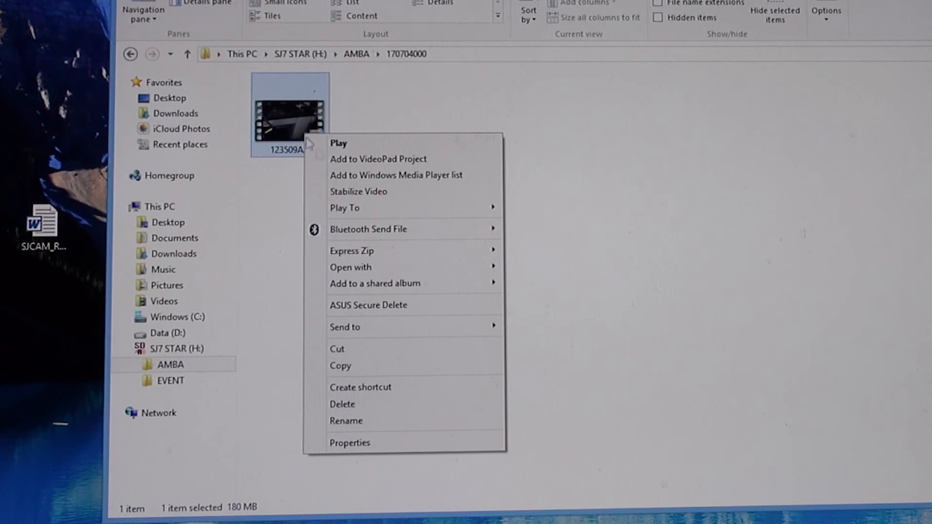
mouse_move(363, 447)
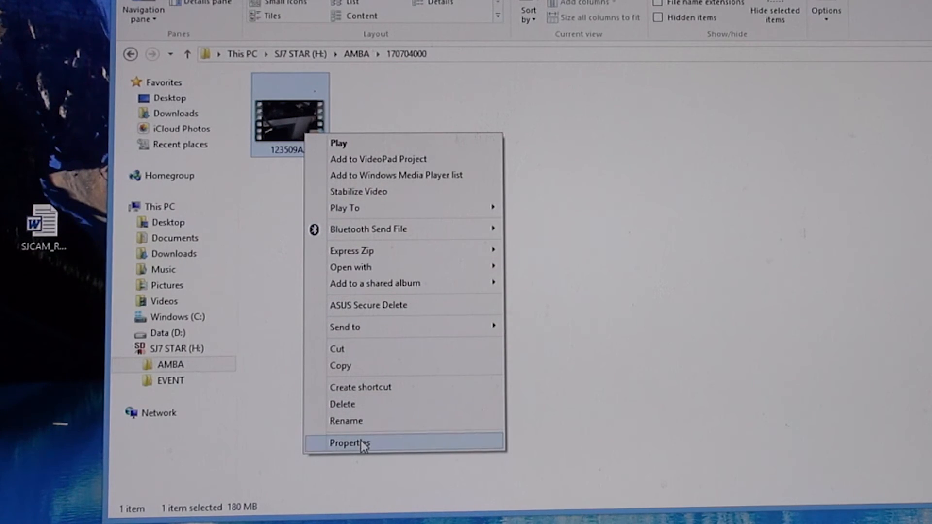
click(350, 442)
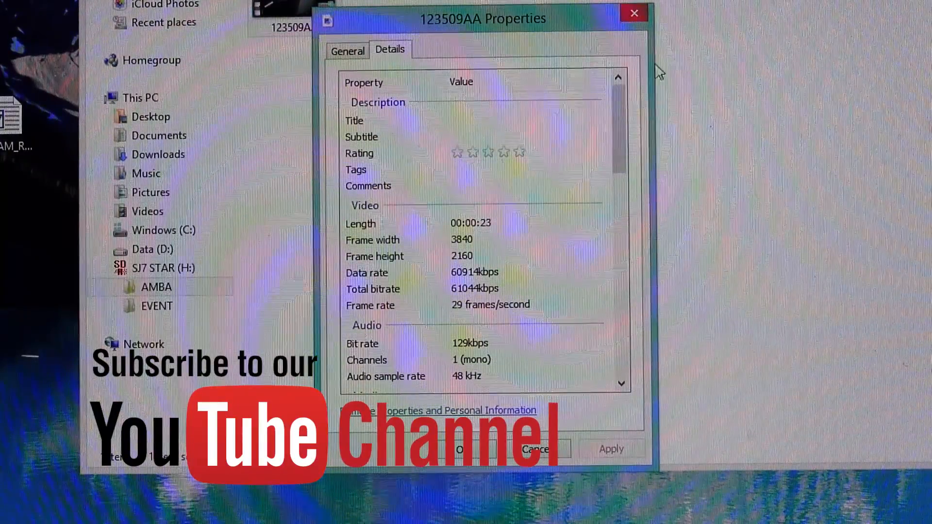
mouse_move(634, 15)
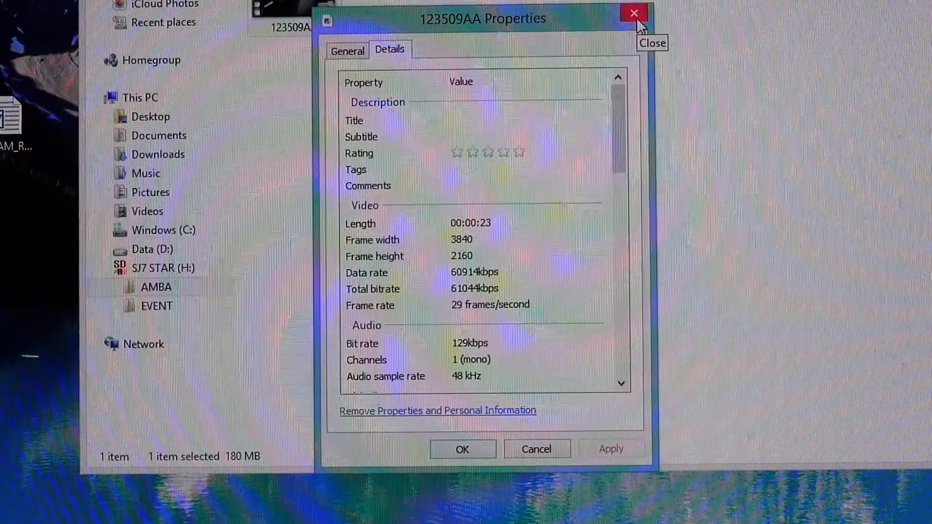